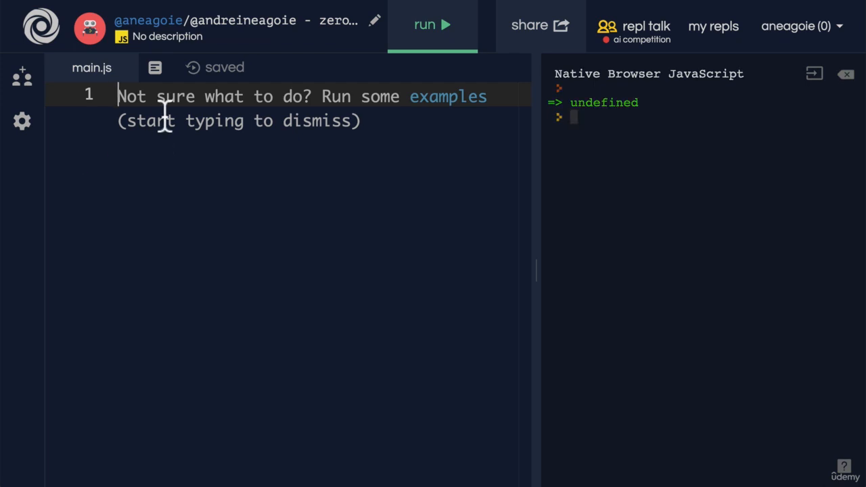
Add a '//function currying' comment and define function multiply(a,b) returning a*b
{"action": "type", "text": "//function"}
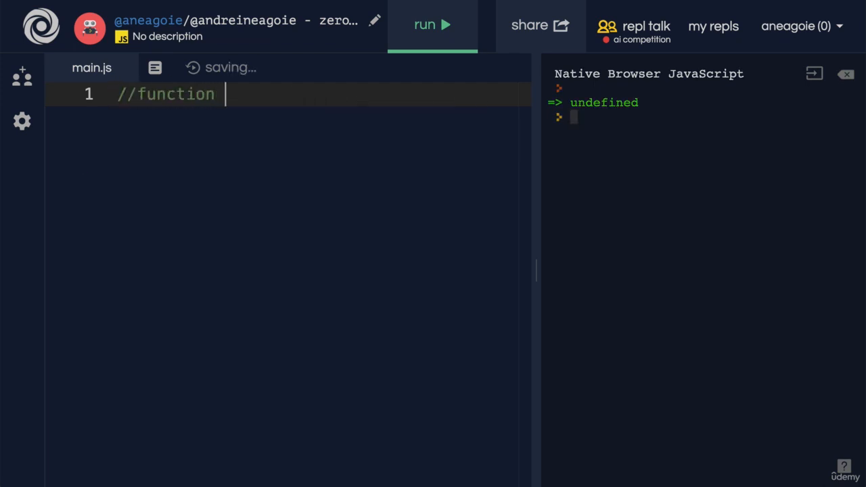
{"action": "type", "text": "currying"}
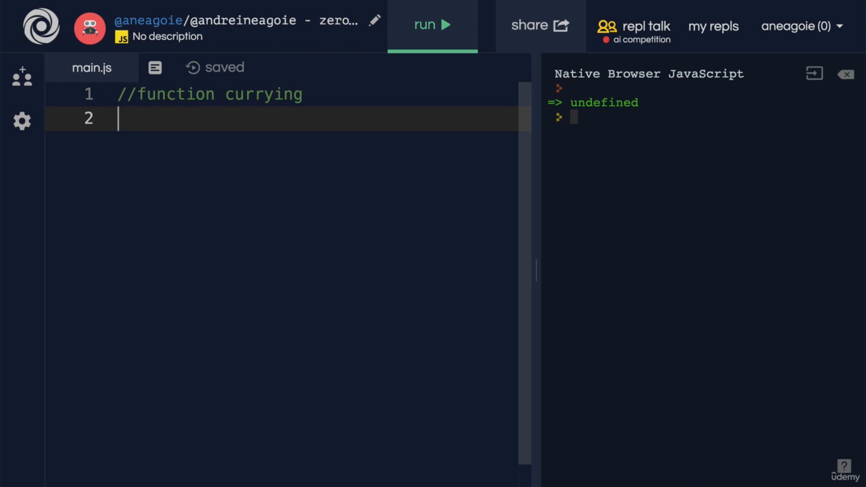
{"action": "type", "text": "fuc"}
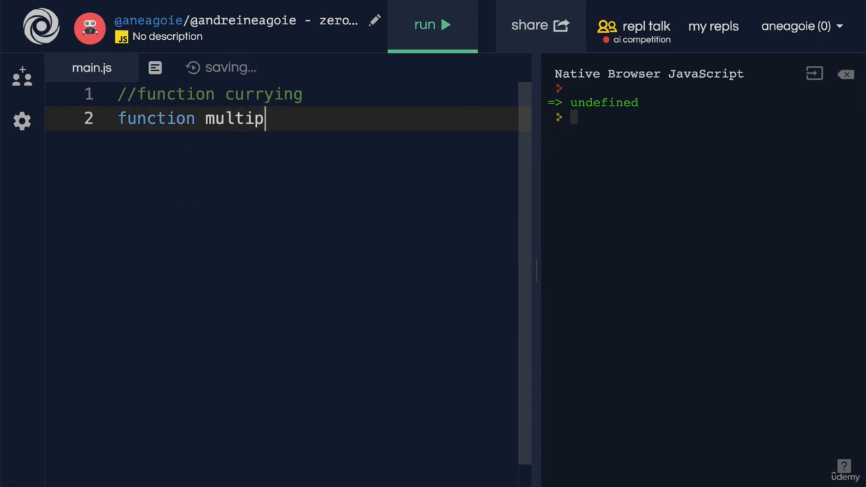
{"action": "type", "text": "ly()"}
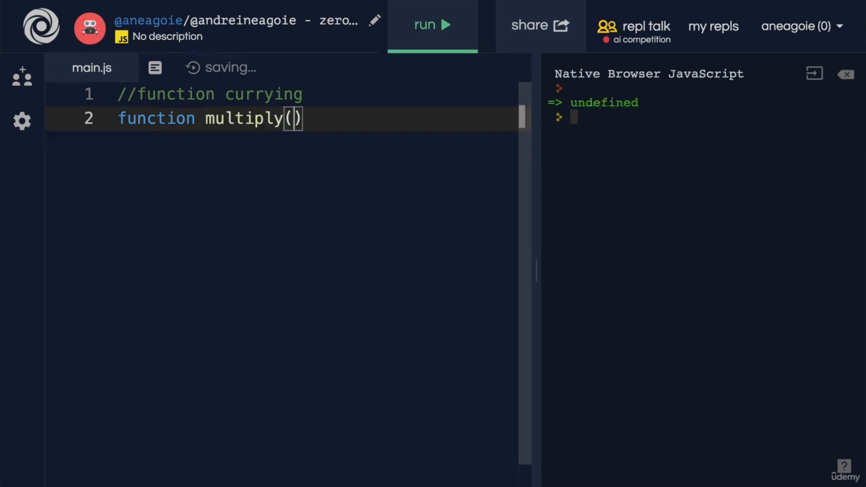
{"action": "type", "text": "a,b"}
{"action": "type", "text": "return a*b"}
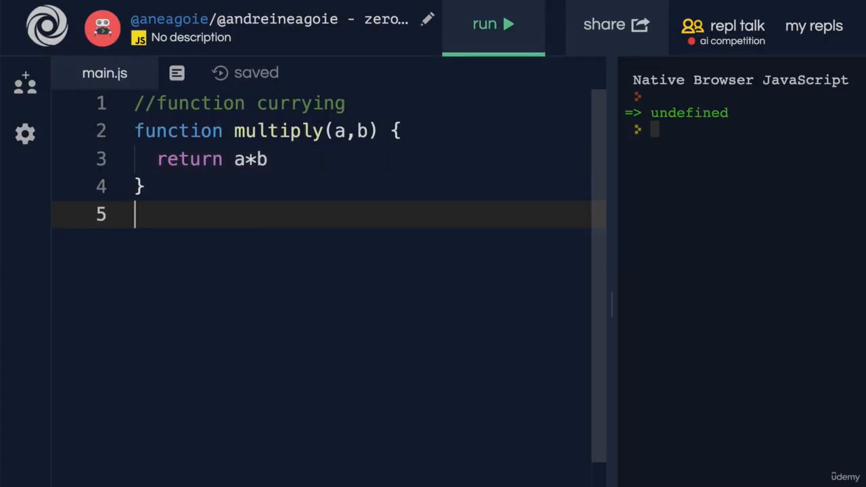
{"action": "double_click", "coordinate": [301, 103]}
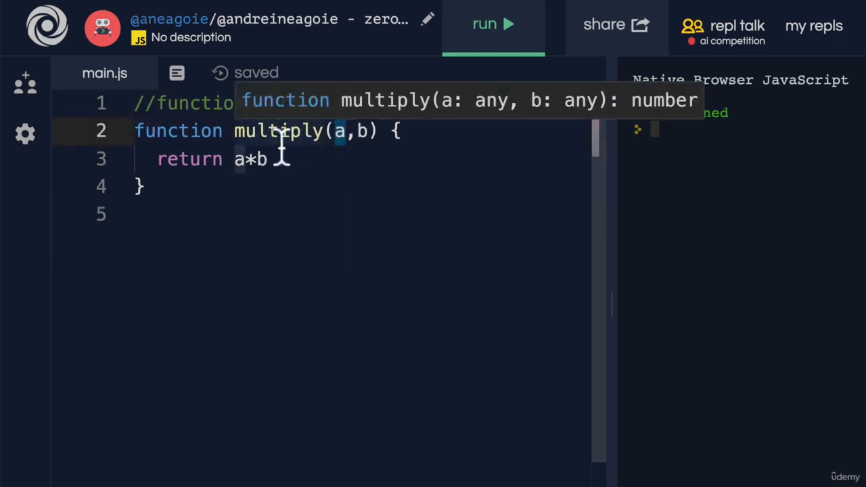
{"action": "double_click", "coordinate": [279, 130]}
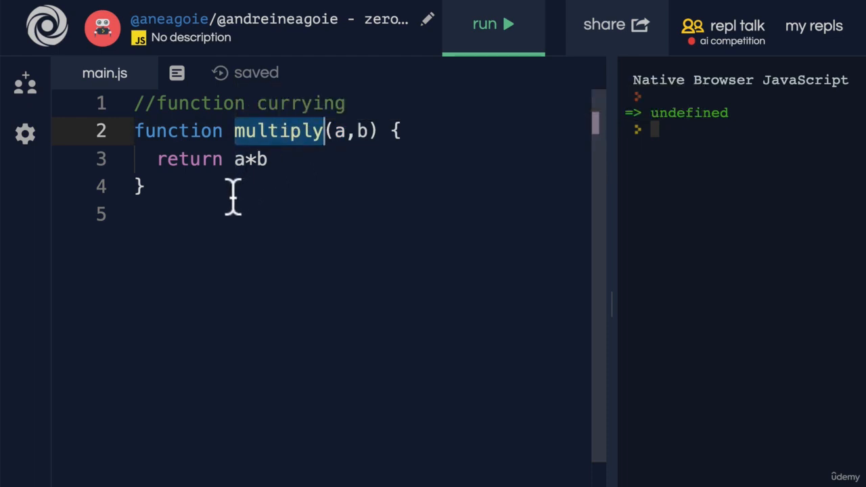
{"action": "type", "text": "multiply(2"}
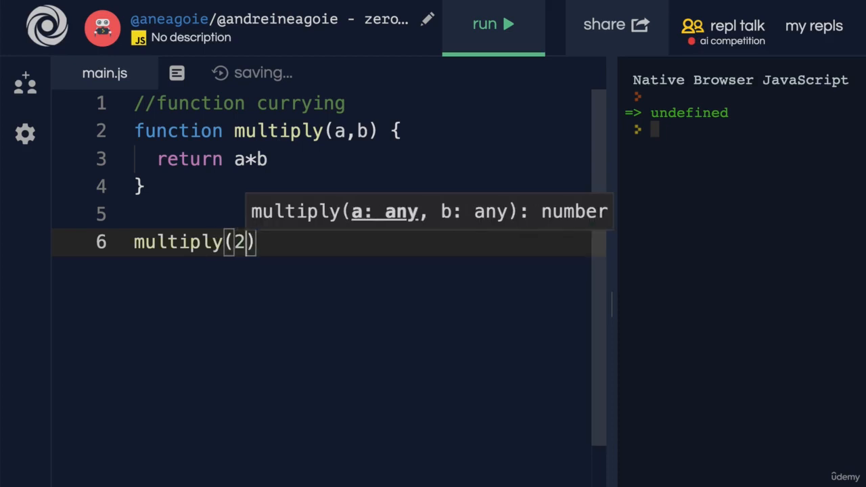
{"action": "type", "text": ","}
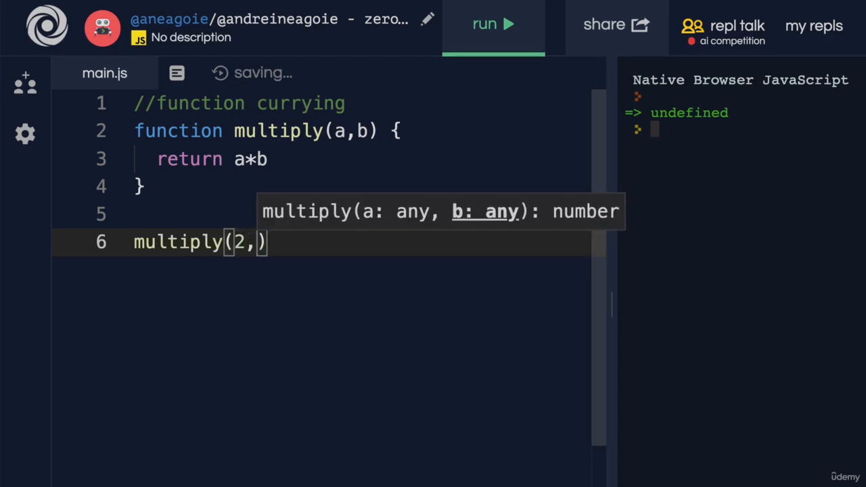
{"action": "type", "text": "4"}
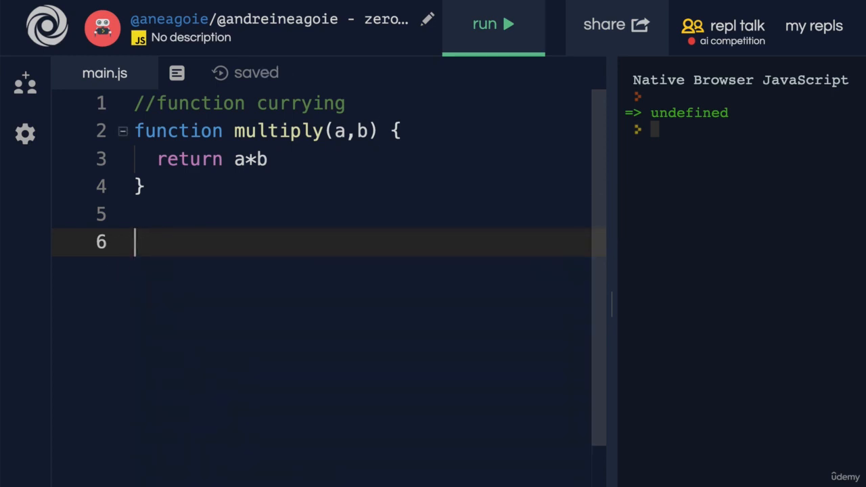
Start line 6 declaring let multiplyByTwo assigned from multiply
{"action": "type", "text": "let m"}
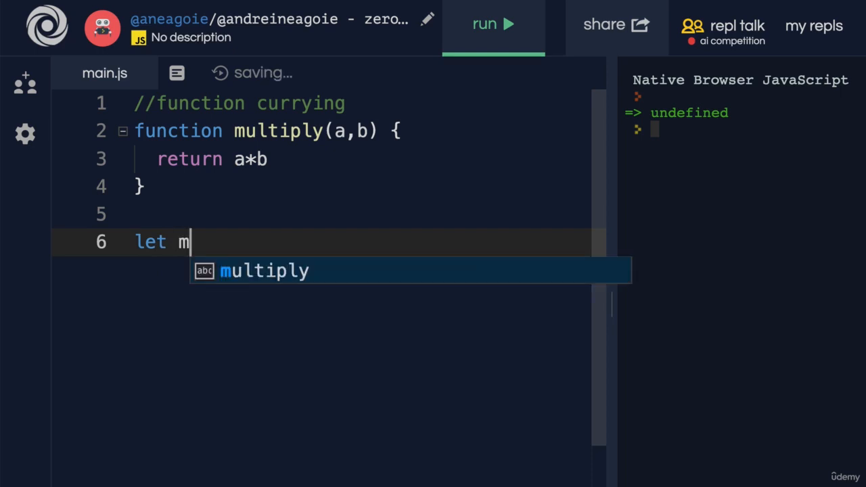
{"action": "type", "text": "ultiplyby"}
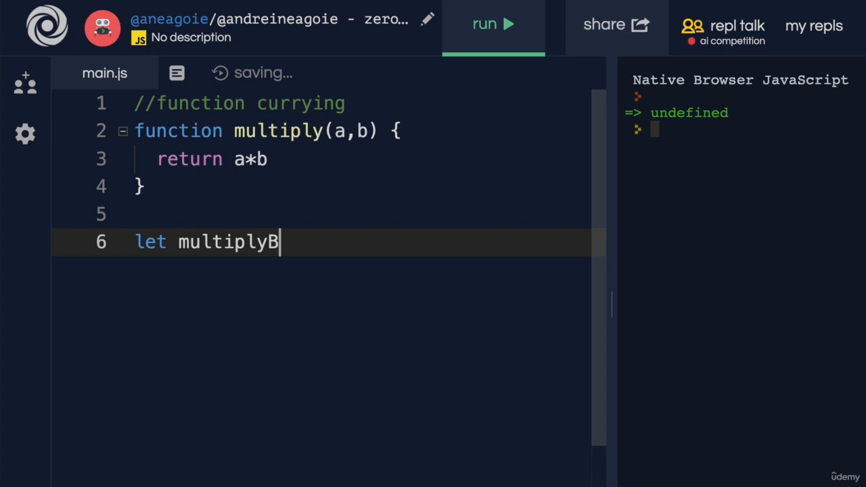
{"action": "type", "text": "yTwo"}
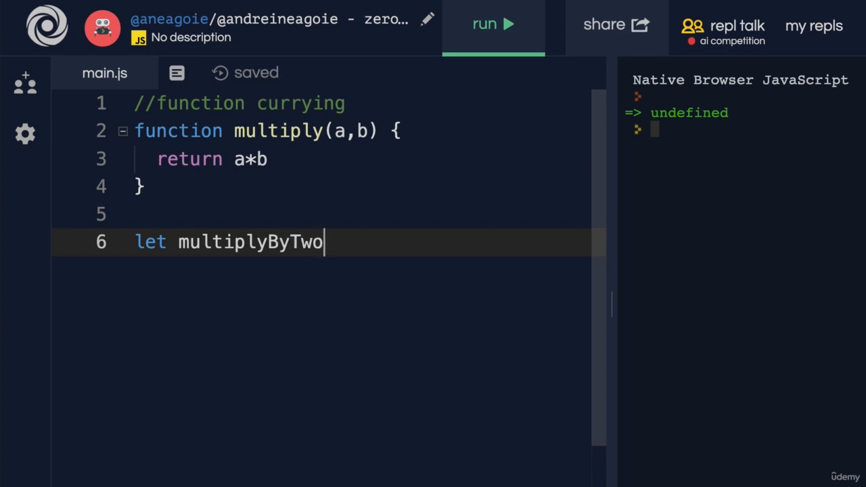
{"action": "type", "text": "="}
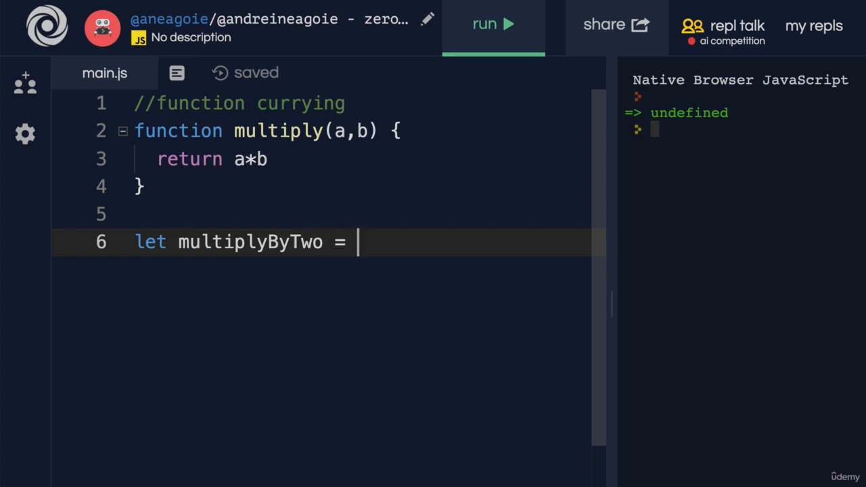
{"action": "type", "text": "multiply"}
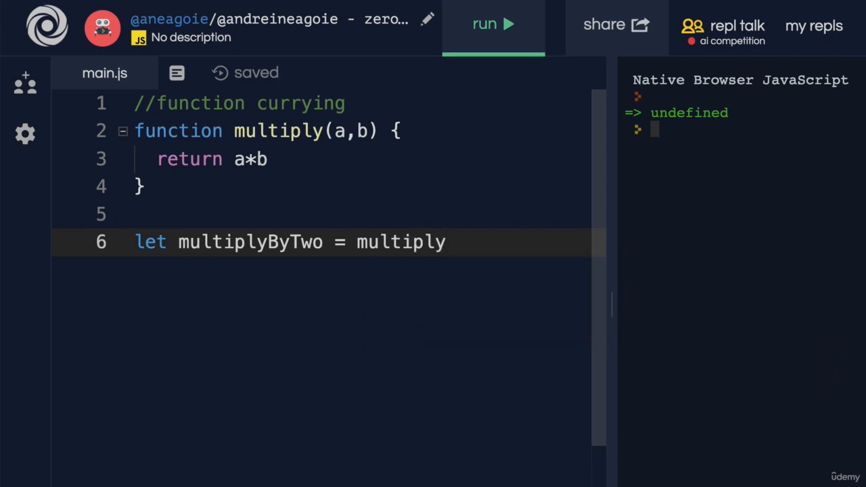
Complete the declaration as multiply.bind(this, 2), dismissing the autocomplete suggestion
{"action": "type", "text": ".bind"}
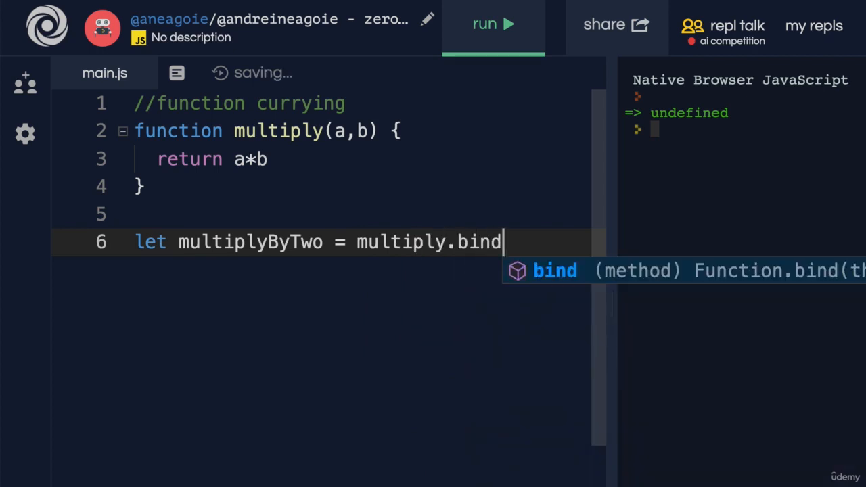
{"action": "type", "text": "()"}
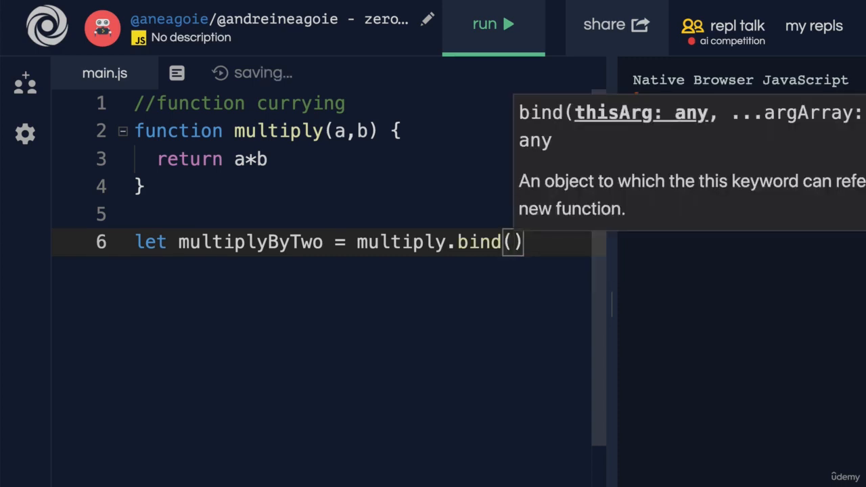
{"action": "type", "text": "this"}
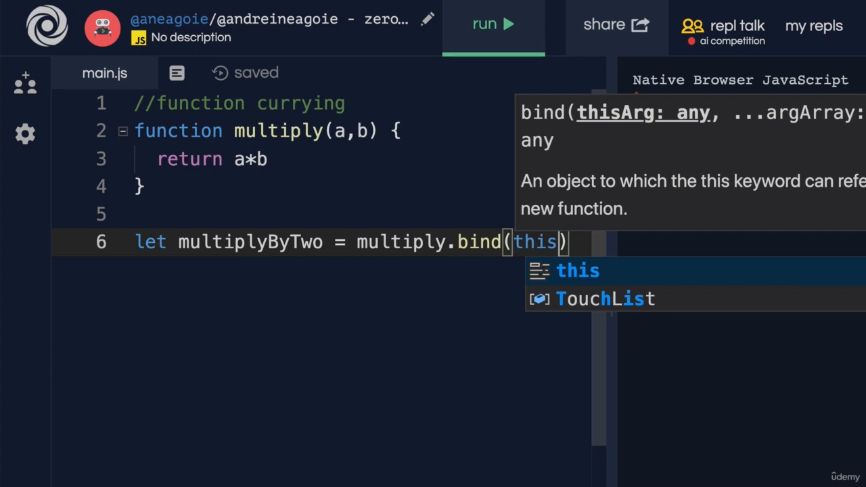
{"action": "mouse_move", "coordinate": [347, 255]}
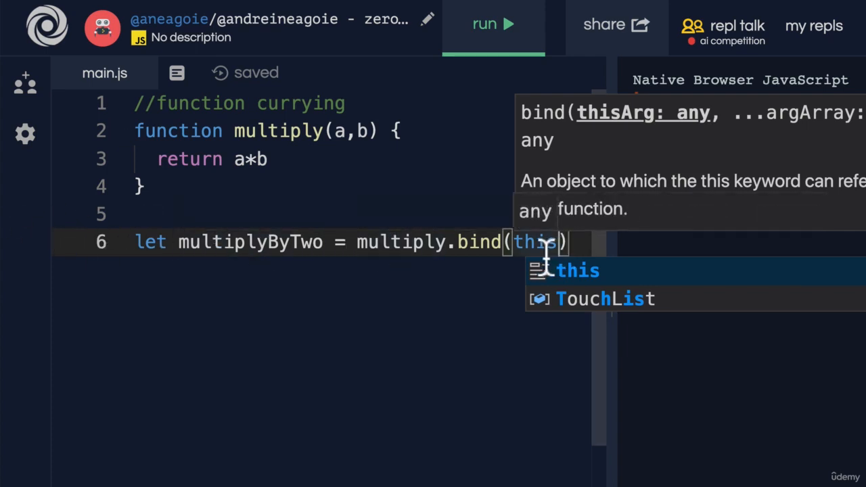
{"action": "left_click", "coordinate": [493, 24]}
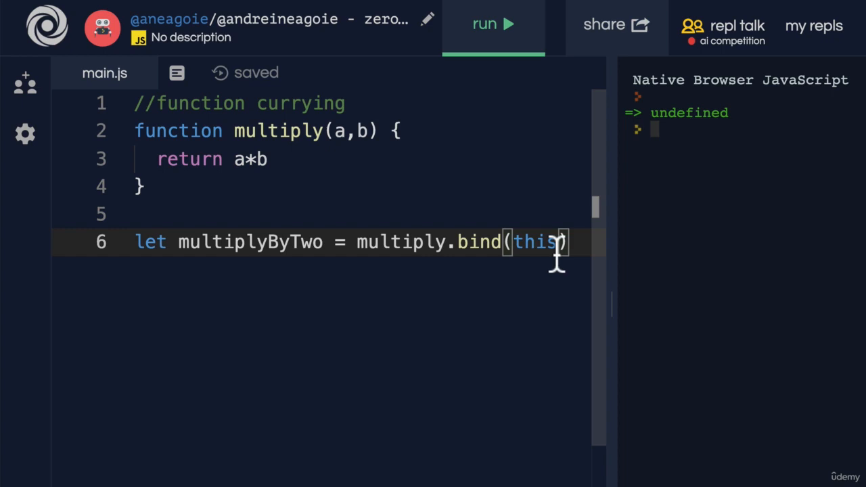
{"action": "type", "text": ", 2"}
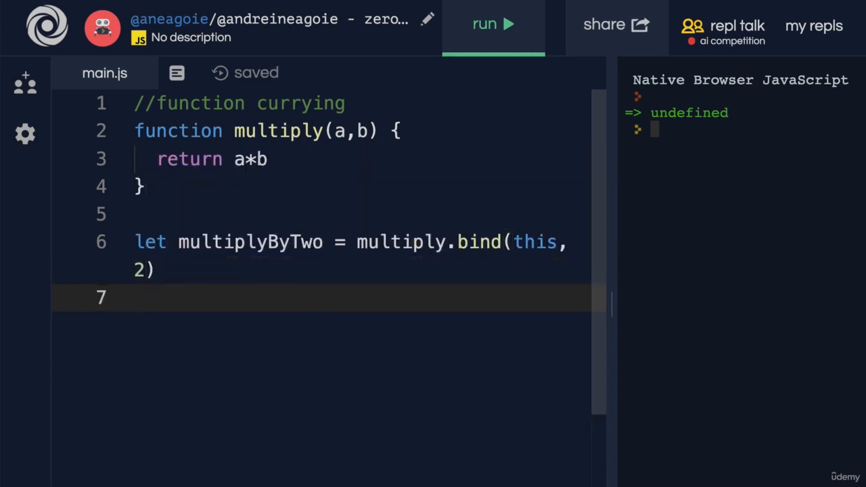
Add console.log(multiplyByTwo) and run it so the console prints [Function]
{"action": "type", "text": "console"}
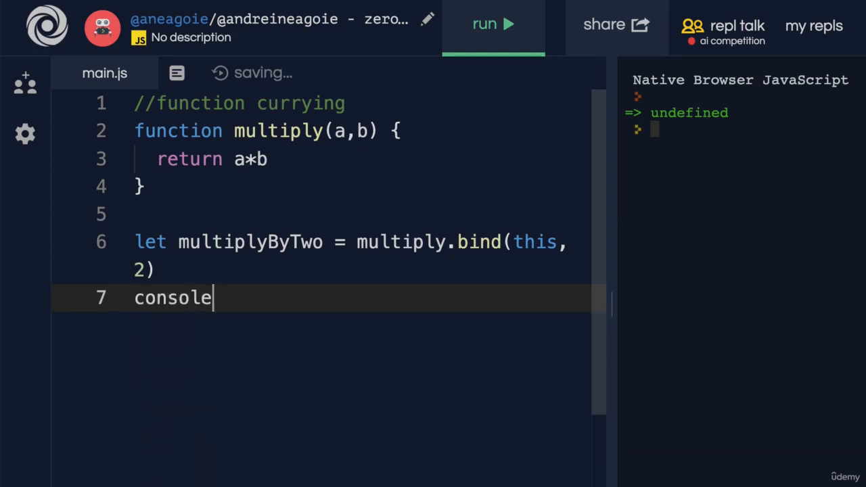
{"action": "type", "text": ".log"}
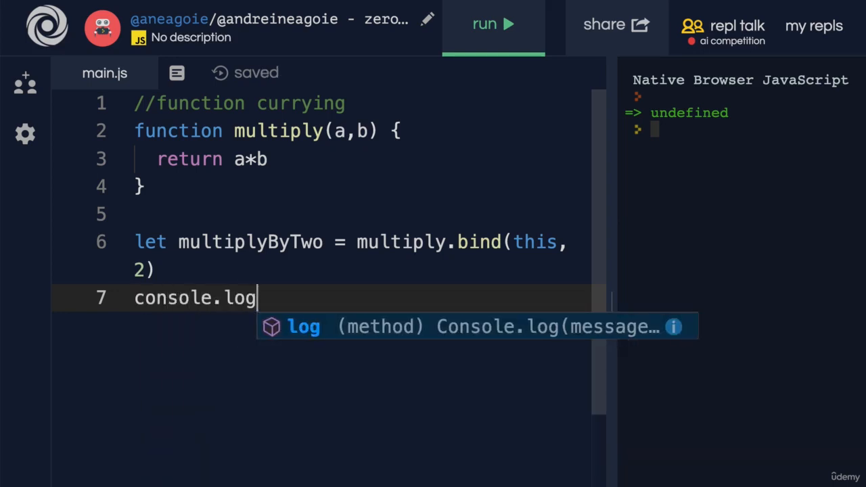
{"action": "type", "text": "(multiplyByTwo"}
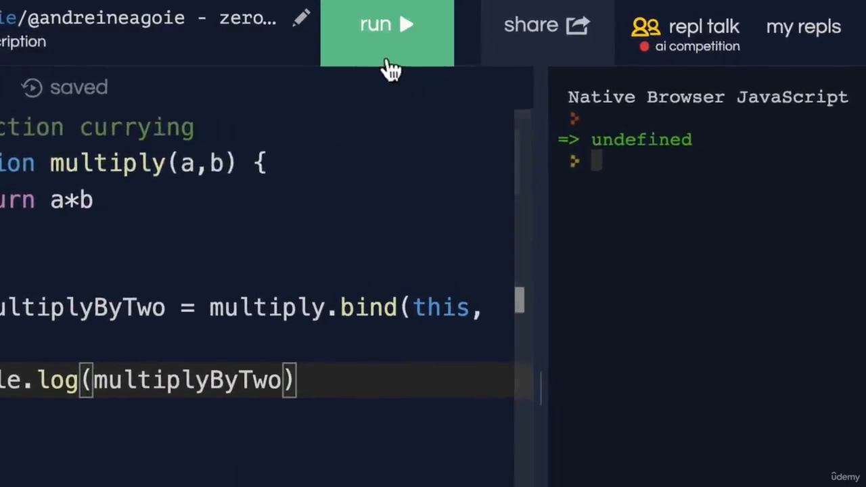
{"action": "left_click", "coordinate": [386, 24]}
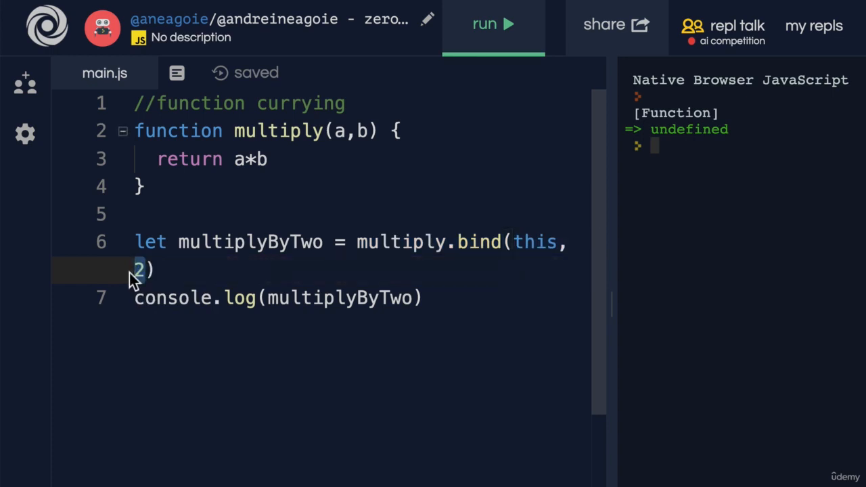
Change the log to multiplyByTwo(4) and run it, printing 8 in the console
{"action": "type", "text": "()"}
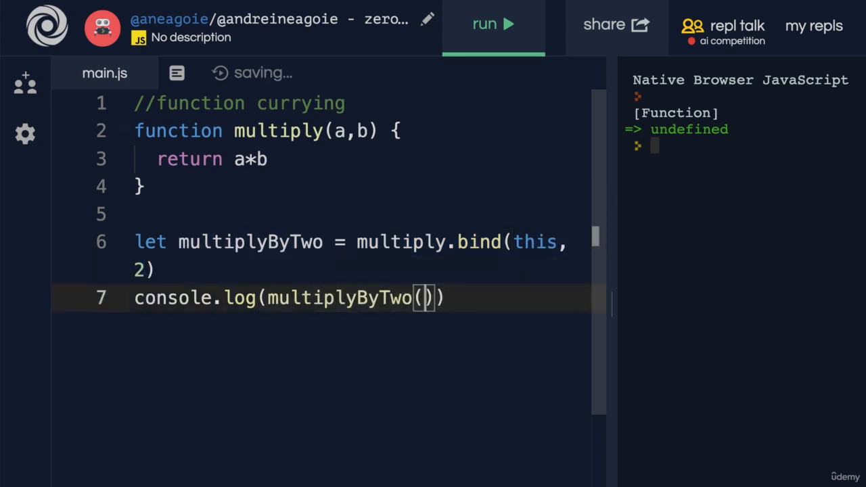
{"action": "type", "text": "4"}
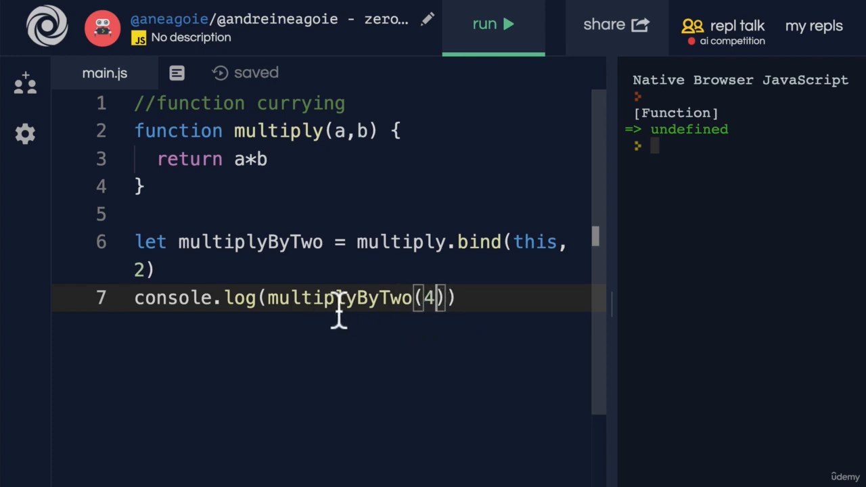
{"action": "double_click", "coordinate": [430, 297]}
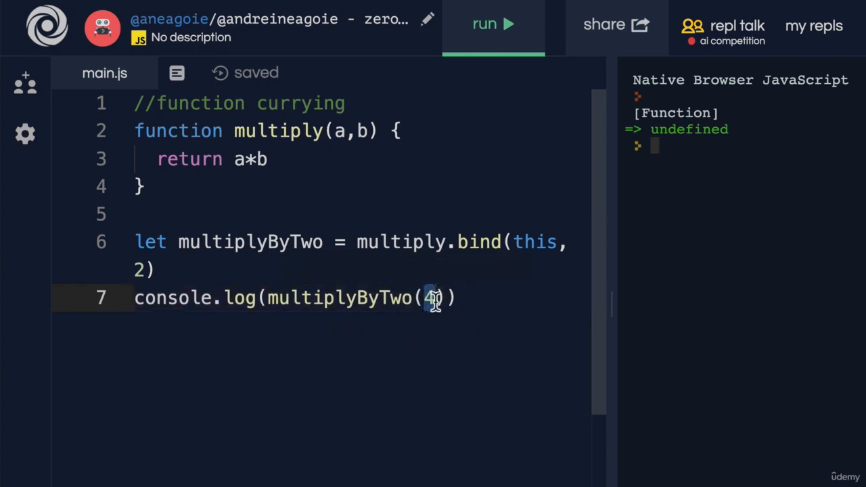
{"action": "left_click", "coordinate": [493, 24]}
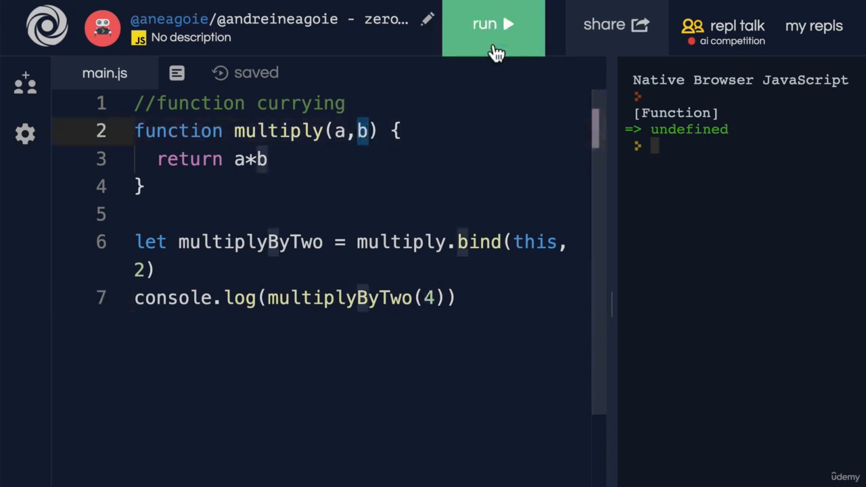
{"action": "left_click", "coordinate": [492, 24]}
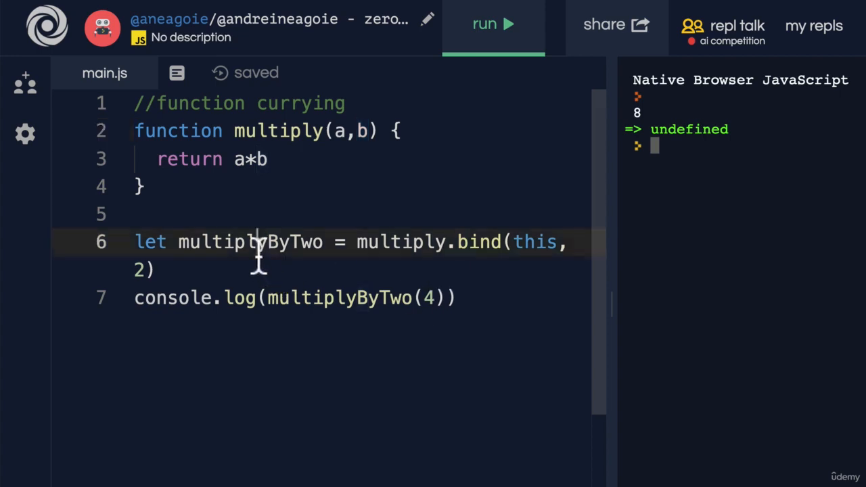
{"action": "double_click", "coordinate": [251, 241]}
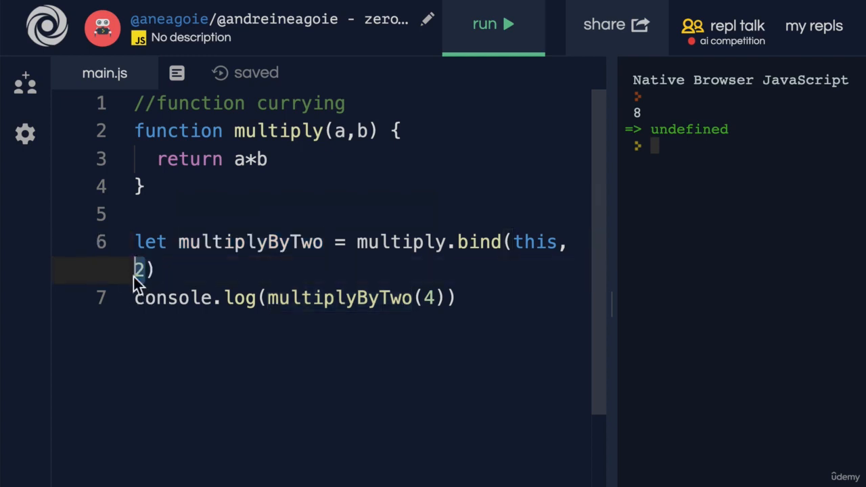
Add multiplyByTen as multiply.bind(this, 10), log multiplyByTen(4), and run to print 8 and 40
{"action": "left_click", "coordinate": [345, 130]}
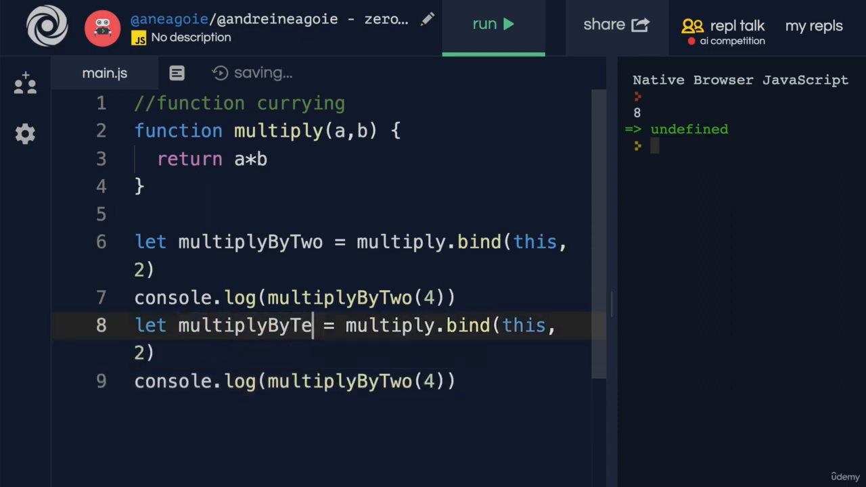
{"action": "type", "text": "n"}
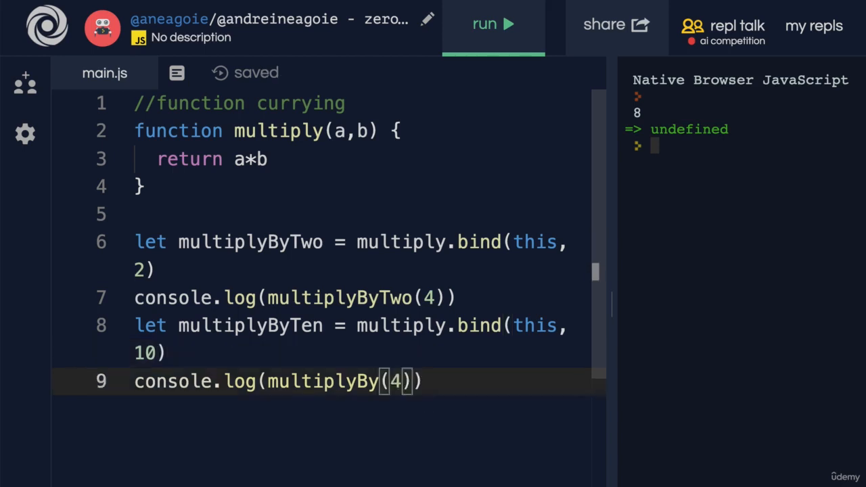
{"action": "type", "text": "Ten"}
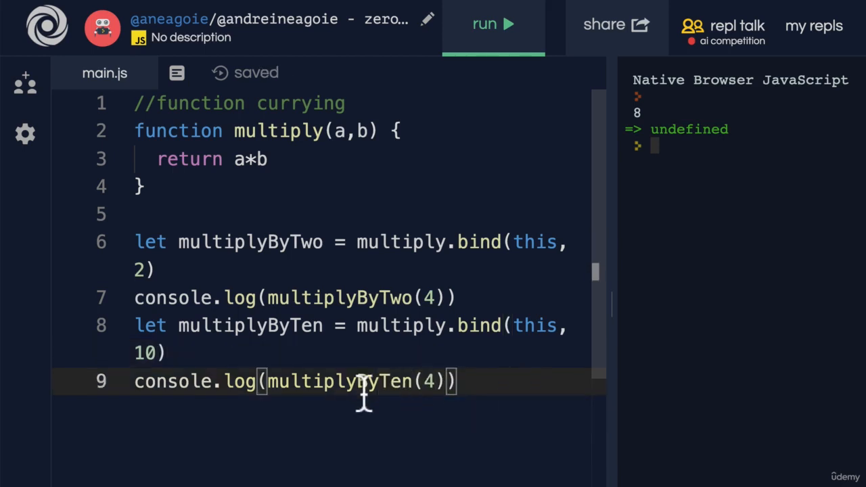
{"action": "left_click", "coordinate": [493, 26]}
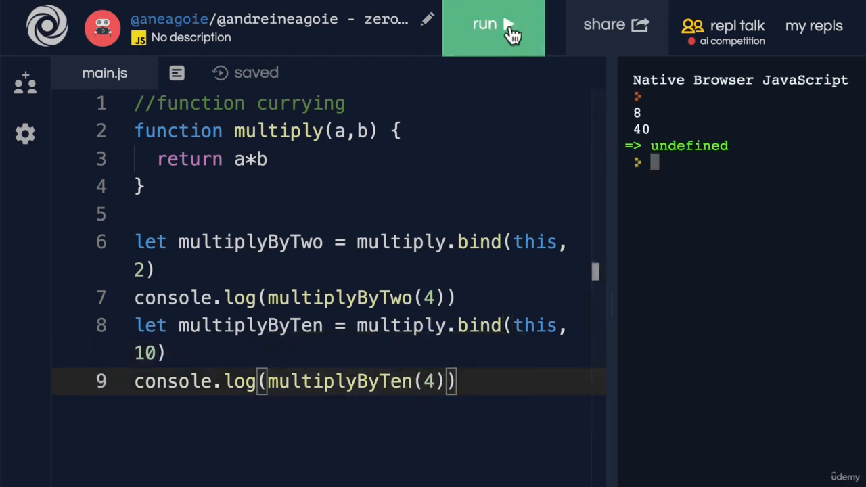